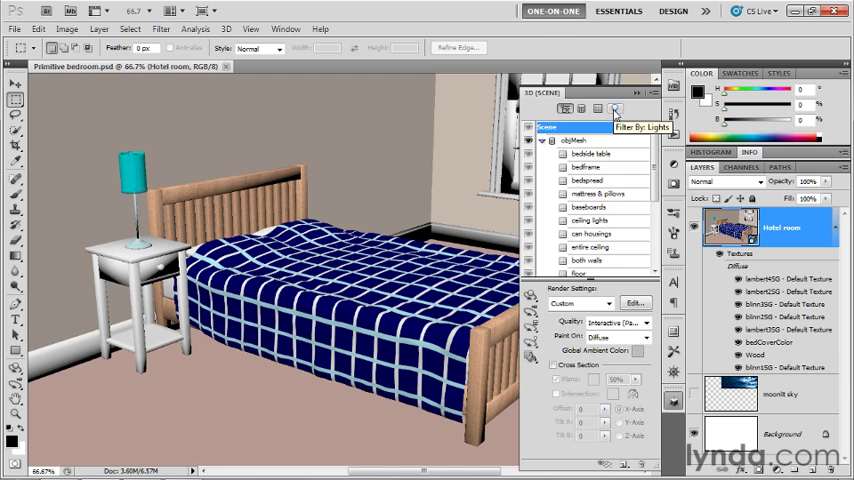
# - Filter the 3D panel by lights and select the infinite light Illuminator
pyautogui.click(616, 108)
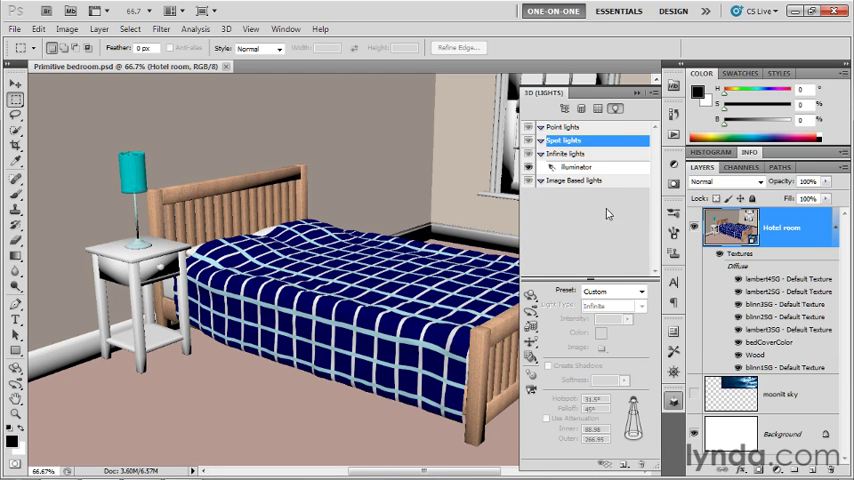
pyautogui.moveTo(600, 162)
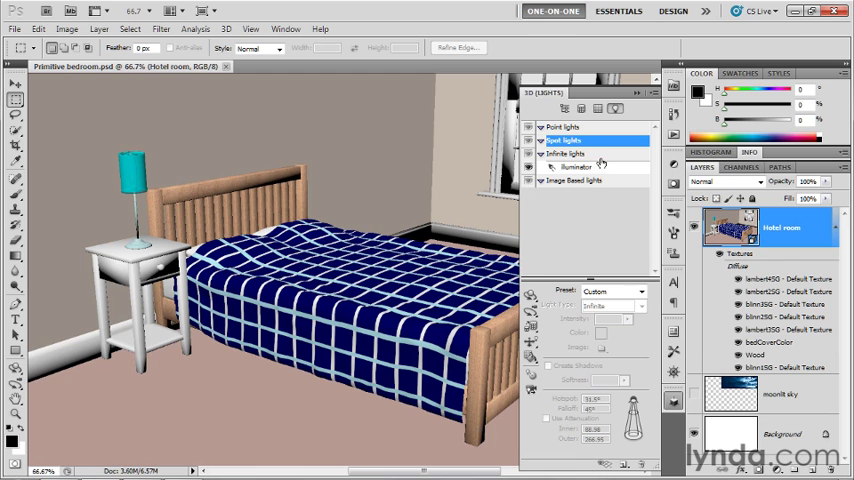
pyautogui.click(568, 154)
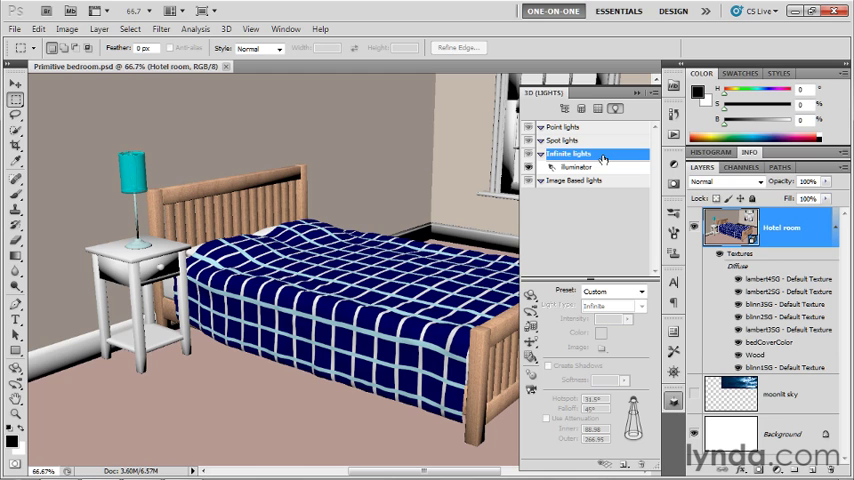
pyautogui.moveTo(614, 232)
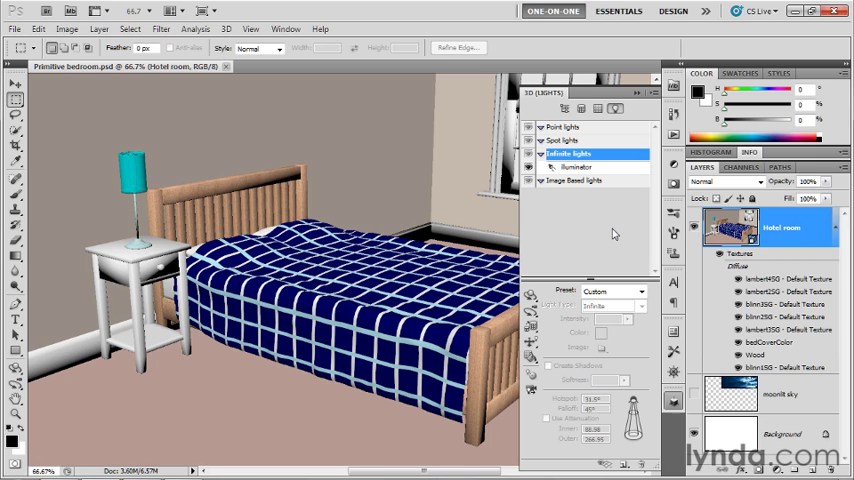
pyautogui.click(576, 152)
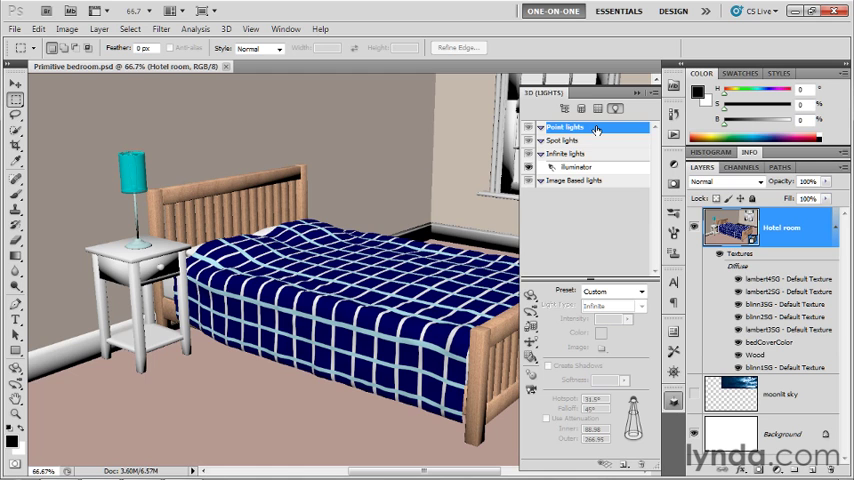
pyautogui.click(564, 140)
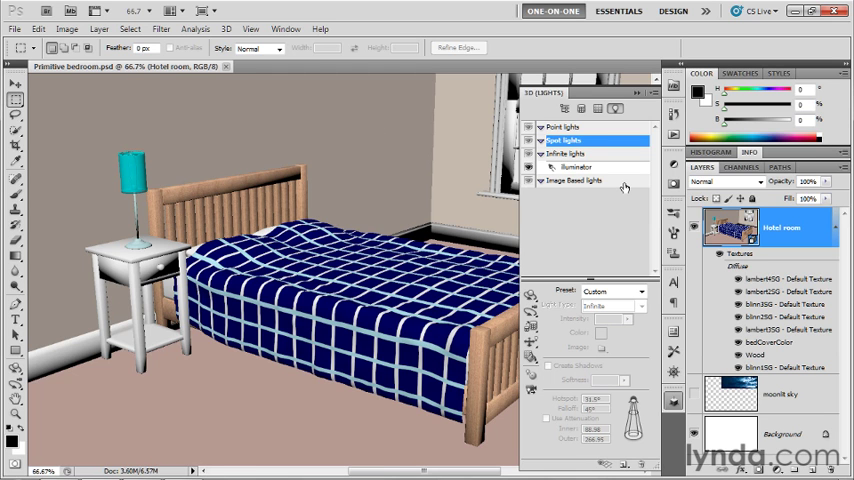
pyautogui.click(578, 180)
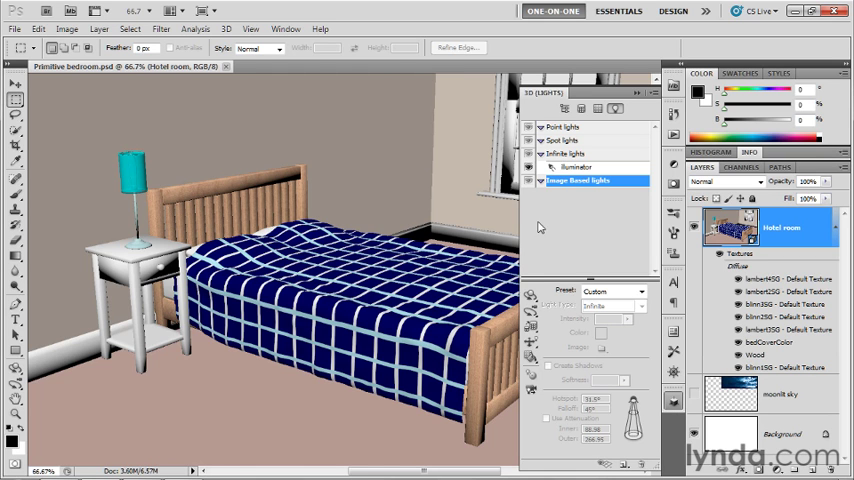
pyautogui.moveTo(572, 200)
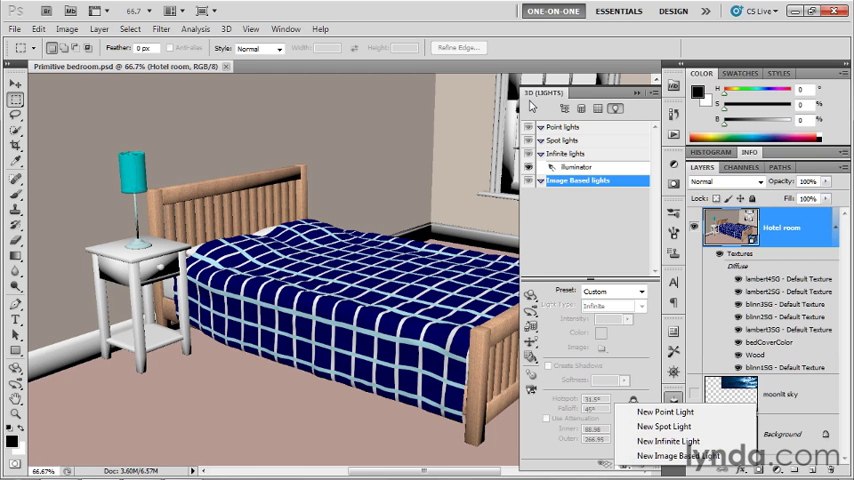
pyautogui.moveTo(684, 426)
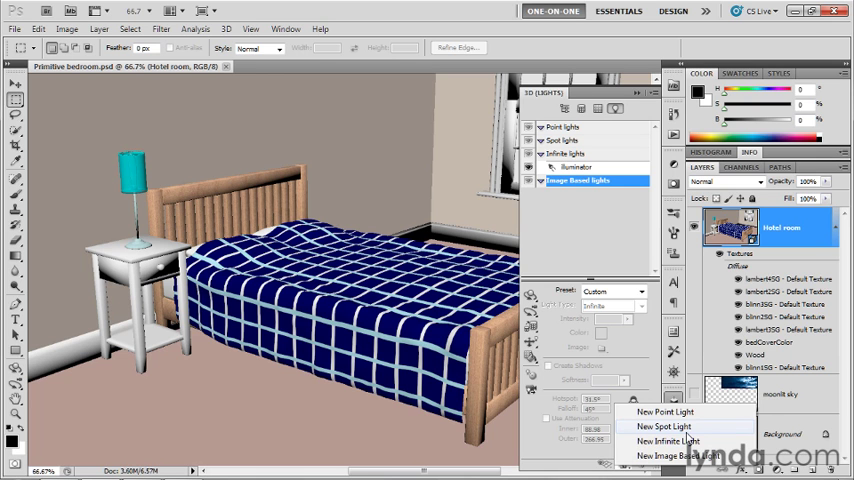
pyautogui.moveTo(668, 440)
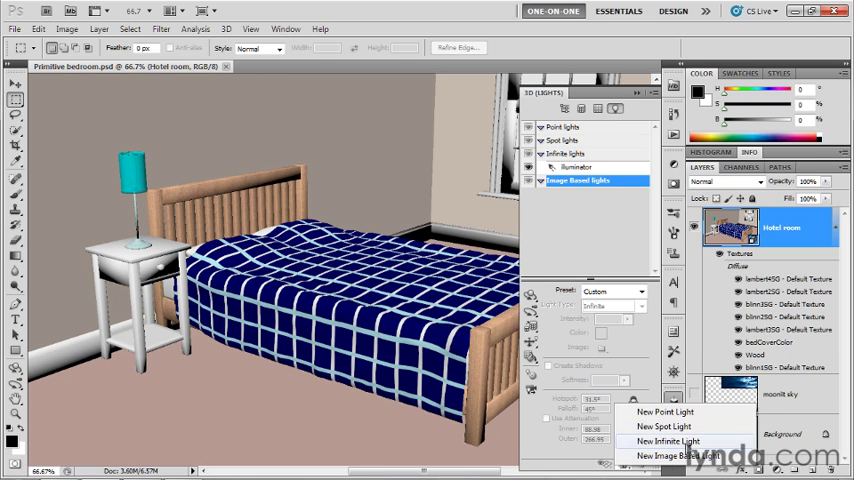
# - Add a new point light, Point Light 1, brightening the bedroom scene
pyautogui.click(664, 412)
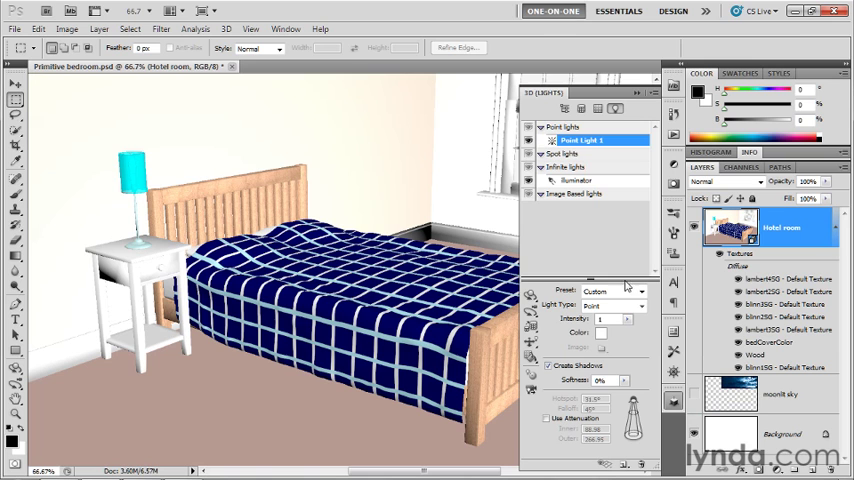
# - Rename Point Light 1 to Lightbulb
pyautogui.doubleClick(584, 140)
pyautogui.write('lightbulb')
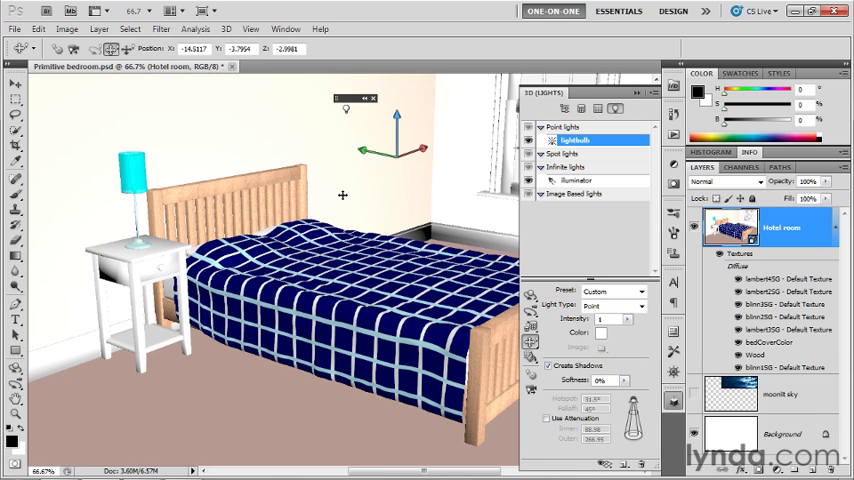
pyautogui.moveTo(368, 188)
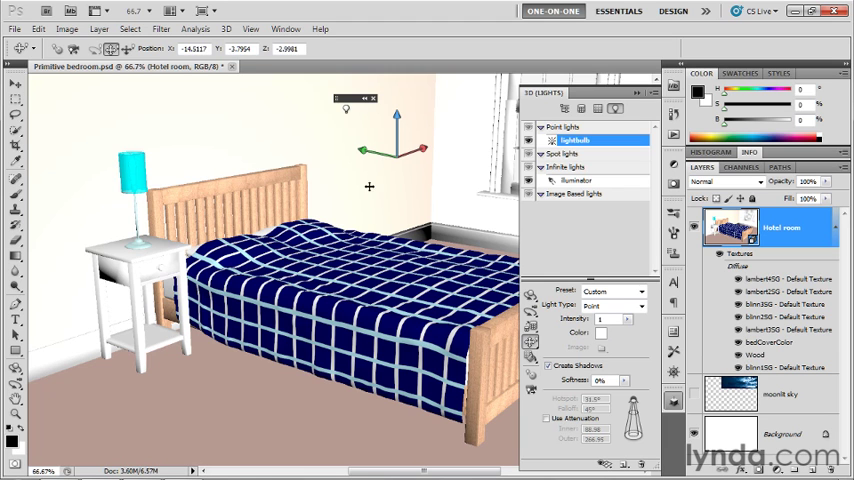
pyautogui.moveTo(604, 464)
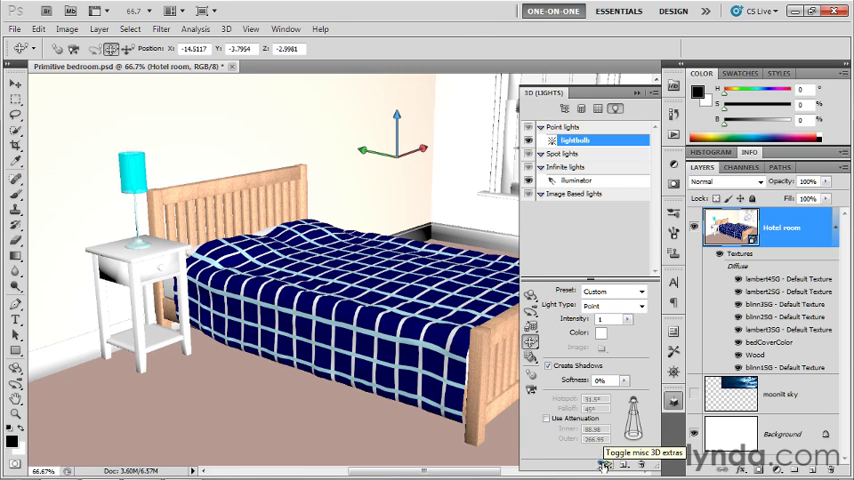
# - Toggle the 3D extras, switch to Camera Rotate, and jump to a wide preset view of the bedroom
pyautogui.click(606, 464)
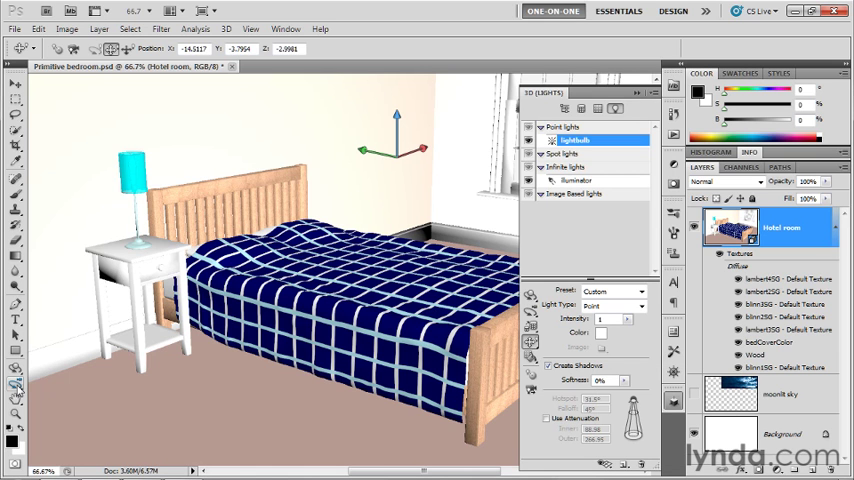
pyautogui.moveTo(16, 388)
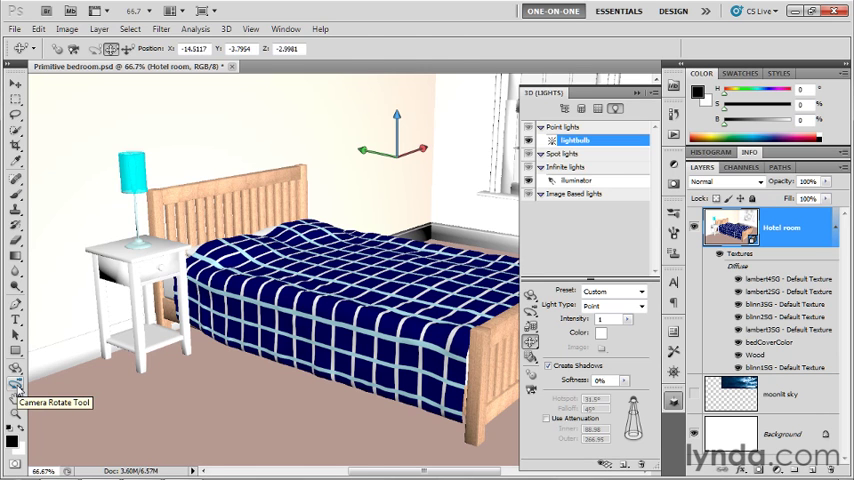
pyautogui.click(232, 48)
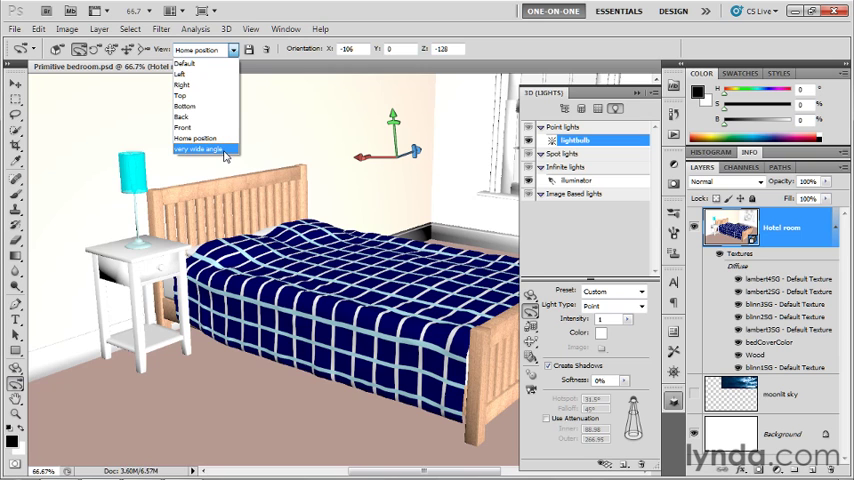
pyautogui.click(198, 148)
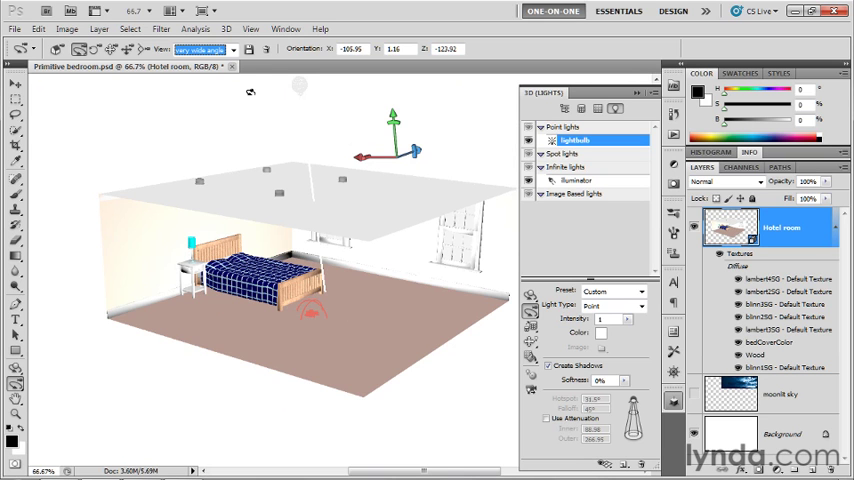
pyautogui.click(250, 28)
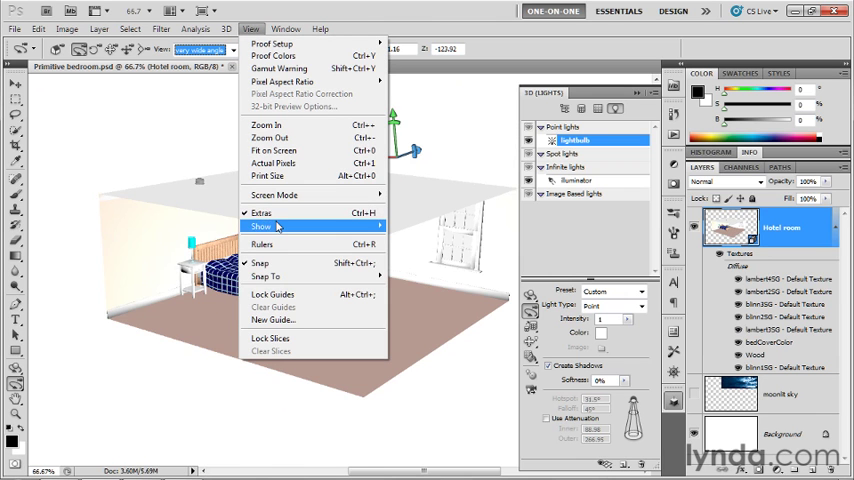
pyautogui.click(260, 226)
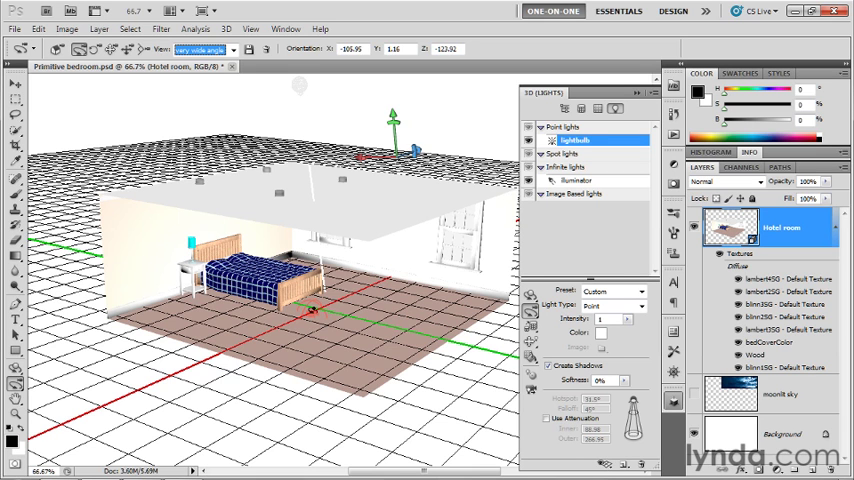
pyautogui.moveTo(348, 312)
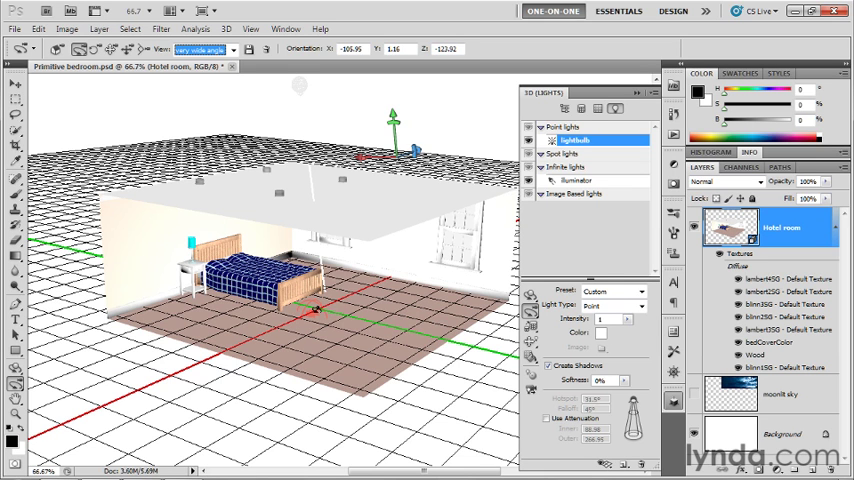
pyautogui.moveTo(318, 312)
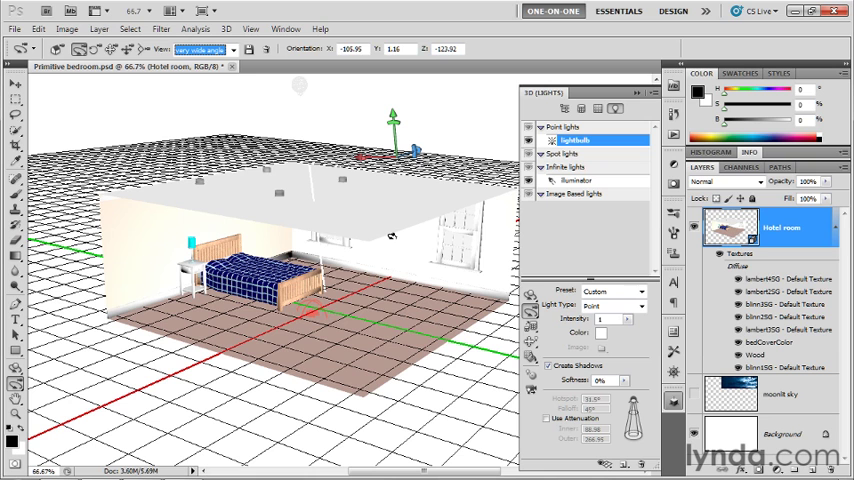
pyautogui.click(250, 28)
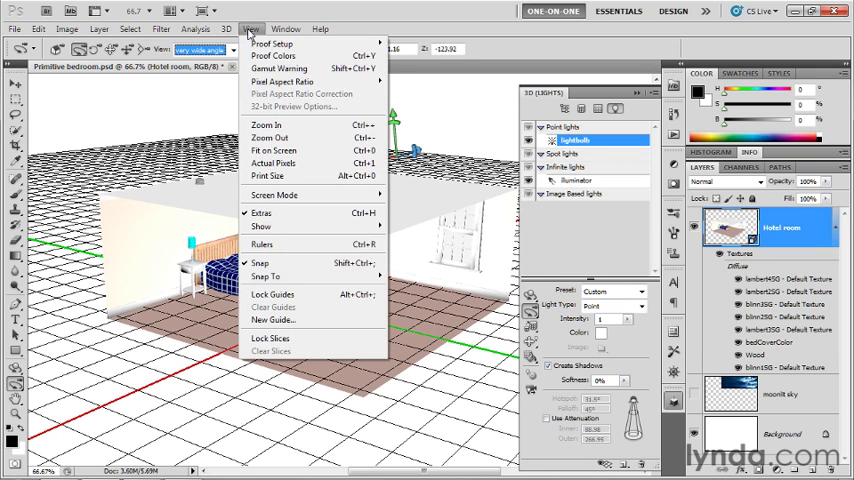
pyautogui.click(262, 226)
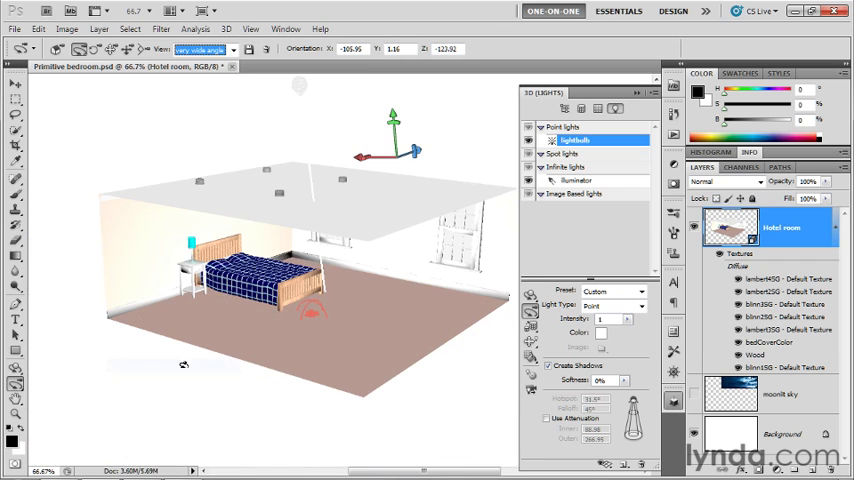
pyautogui.moveTo(108, 162)
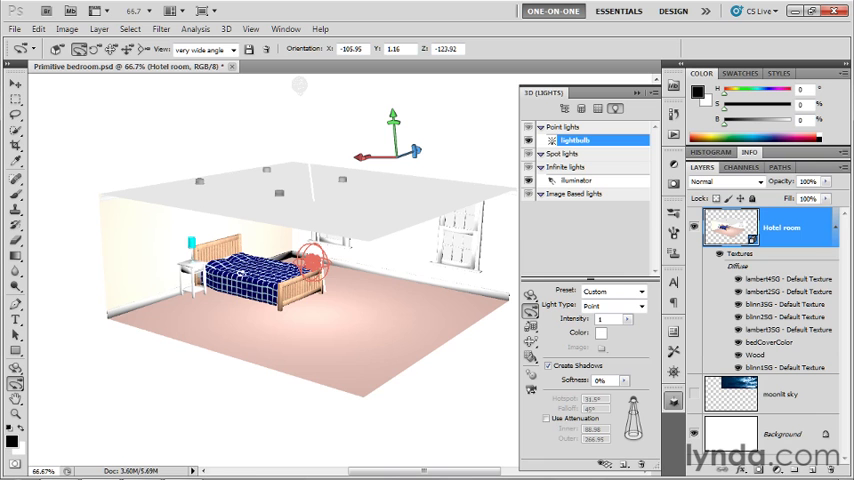
# - Switch to a saved camera view close beside the bed and nightstand
pyautogui.click(228, 50)
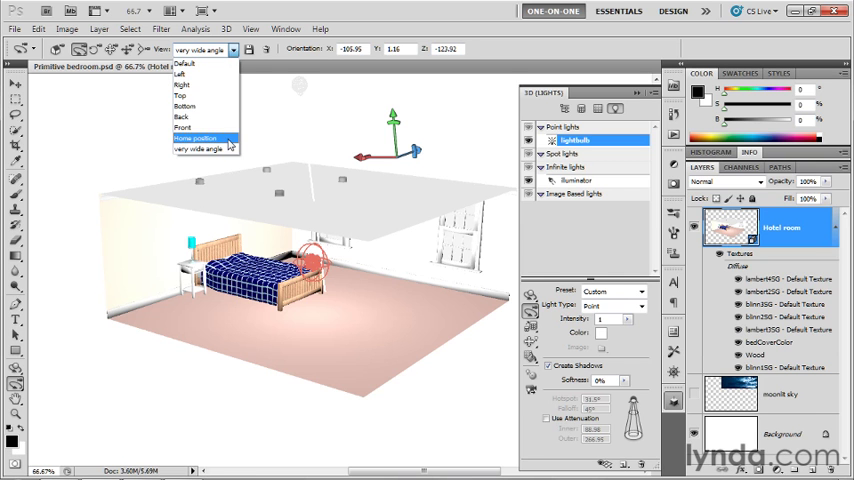
pyautogui.click(196, 138)
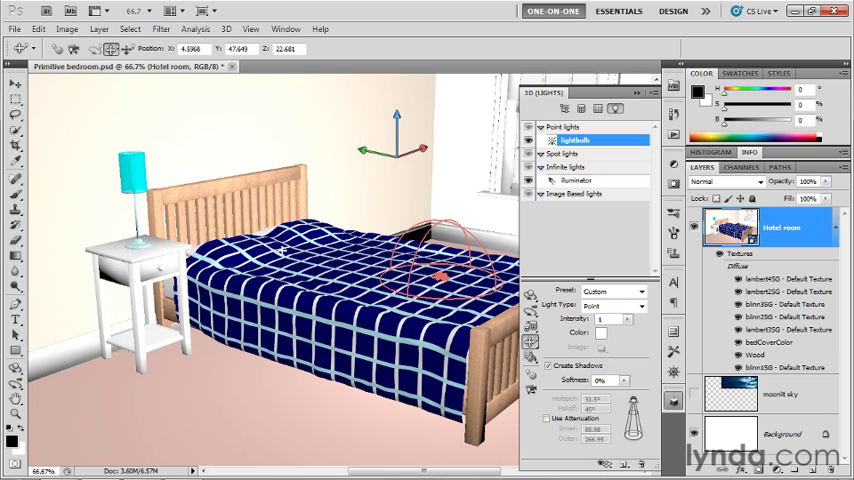
pyautogui.moveTo(508, 296)
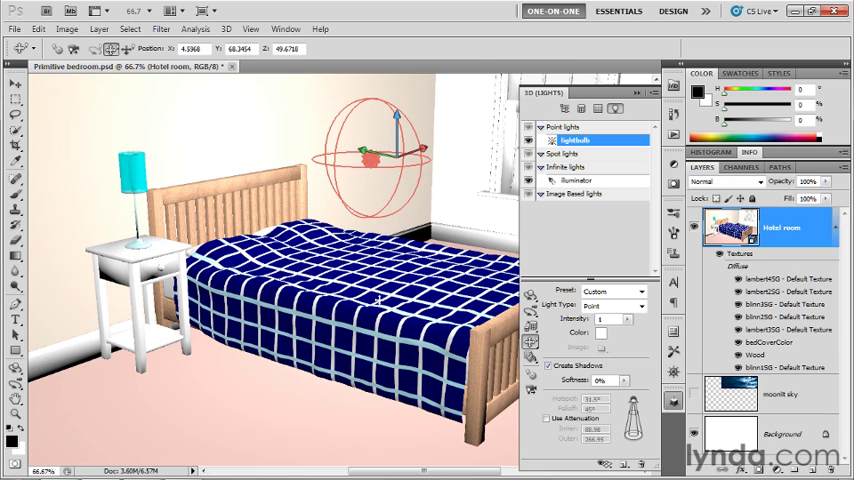
pyautogui.moveTo(590, 224)
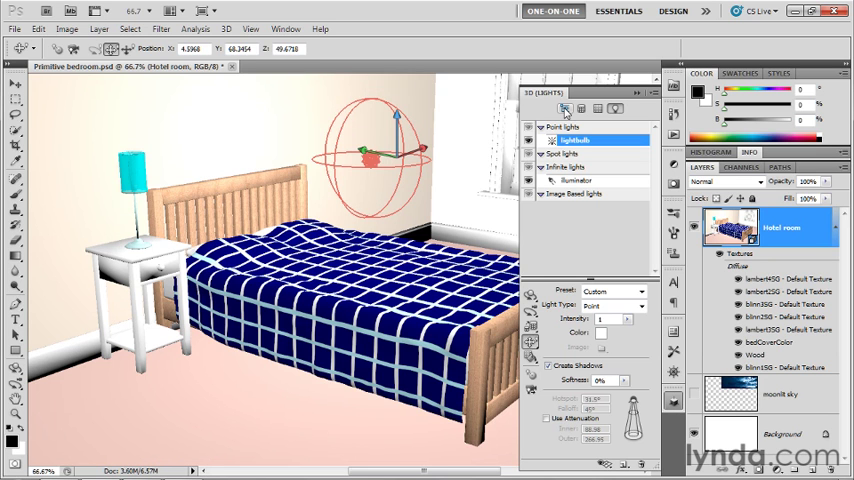
pyautogui.moveTo(566, 108)
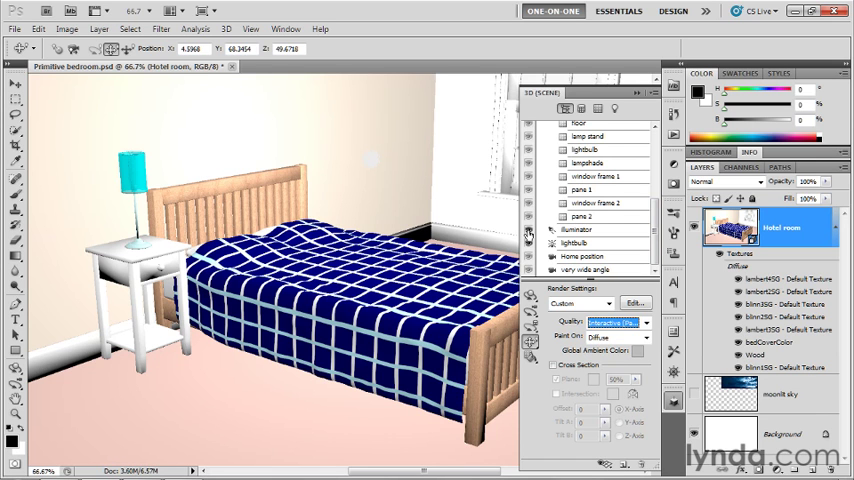
pyautogui.moveTo(528, 234)
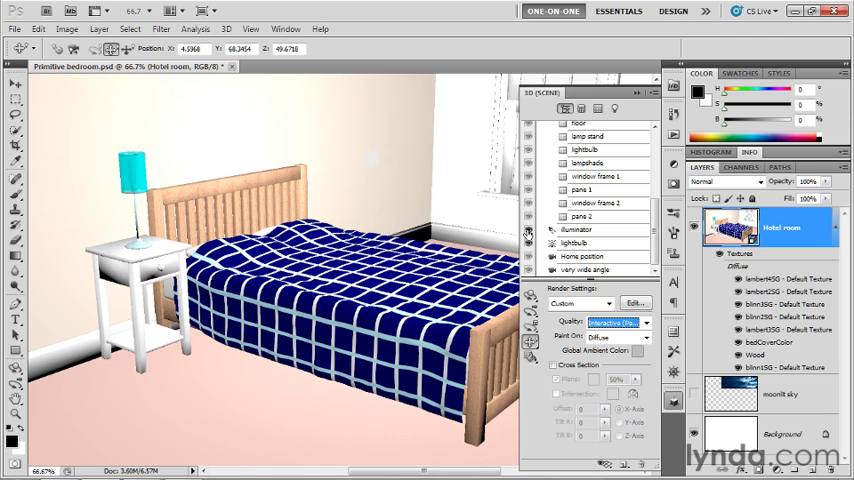
# - Select the Scene entry to show the whole scene's render settings
pyautogui.click(620, 322)
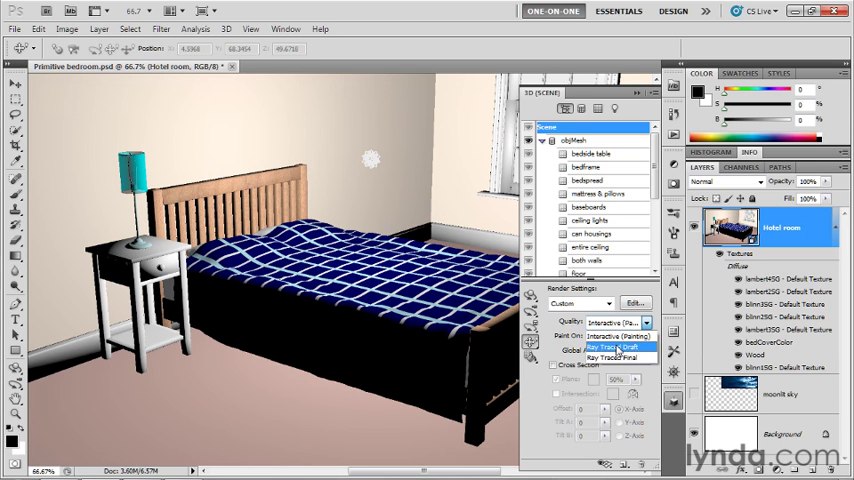
# - Set render quality to Ray Traced Draft so the lightbulb casts shadows by the bed
pyautogui.click(610, 348)
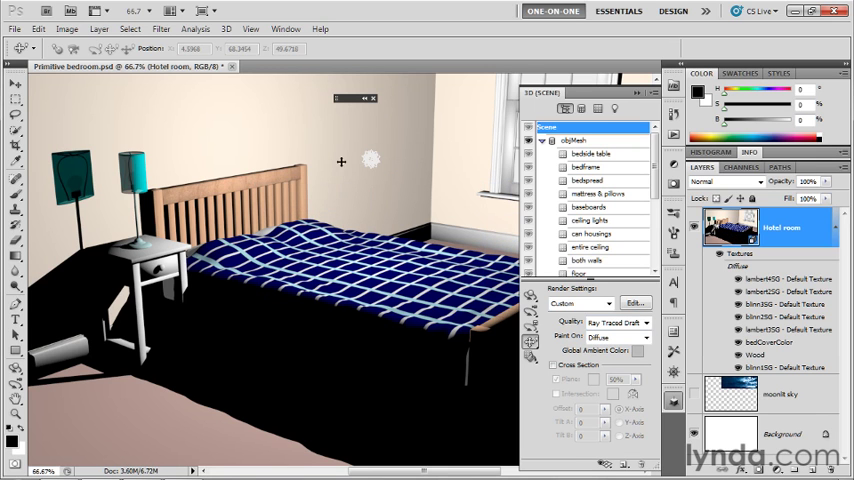
pyautogui.moveTo(356, 192)
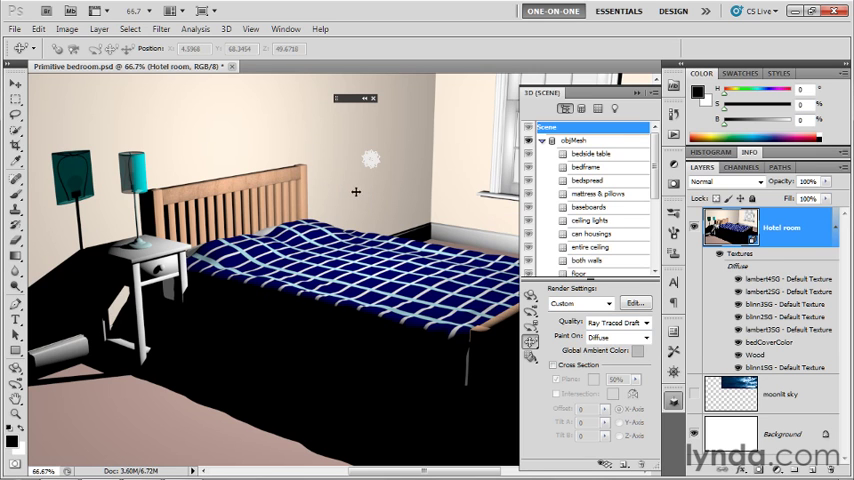
pyautogui.moveTo(200, 128)
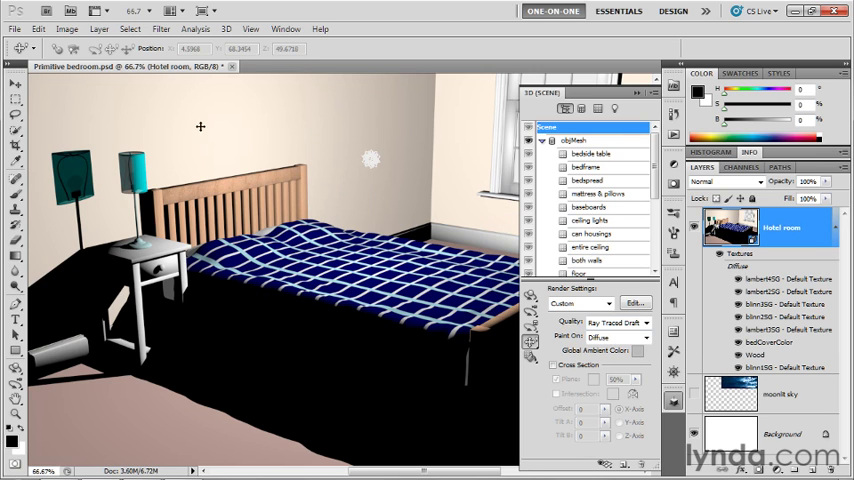